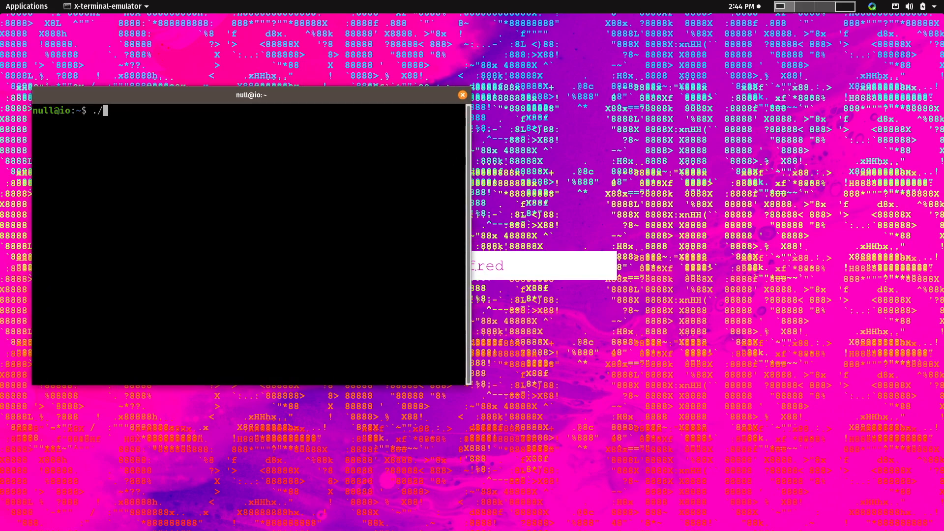
Step: Run ./codef.red from the shell so its live webcam window opens
text(codef.red)
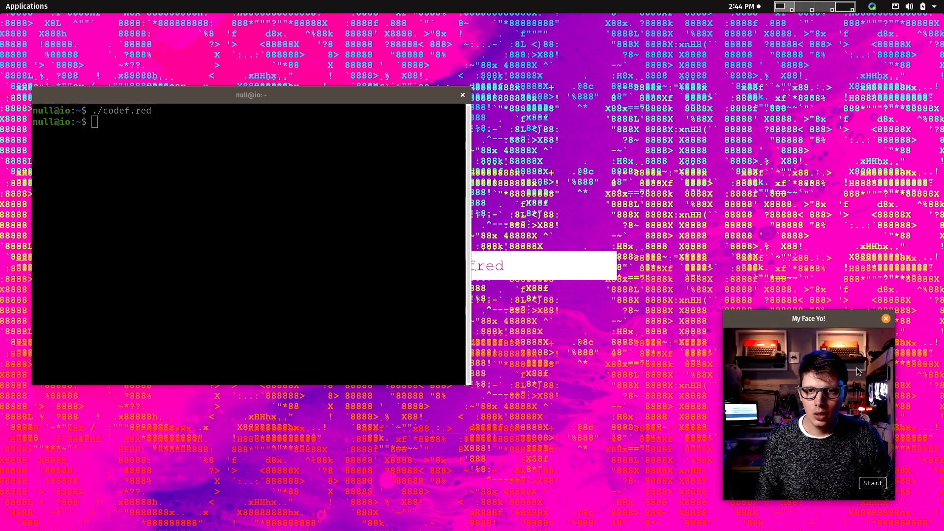
click(872, 483)
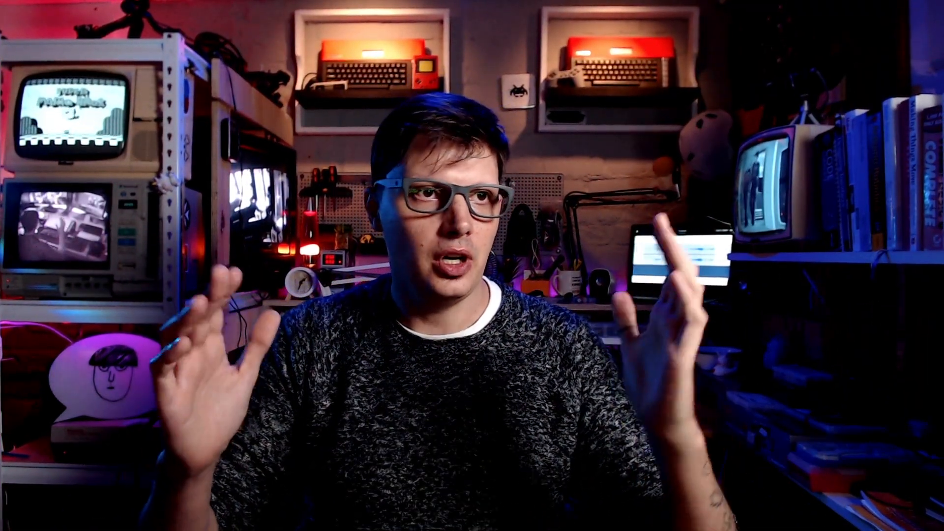